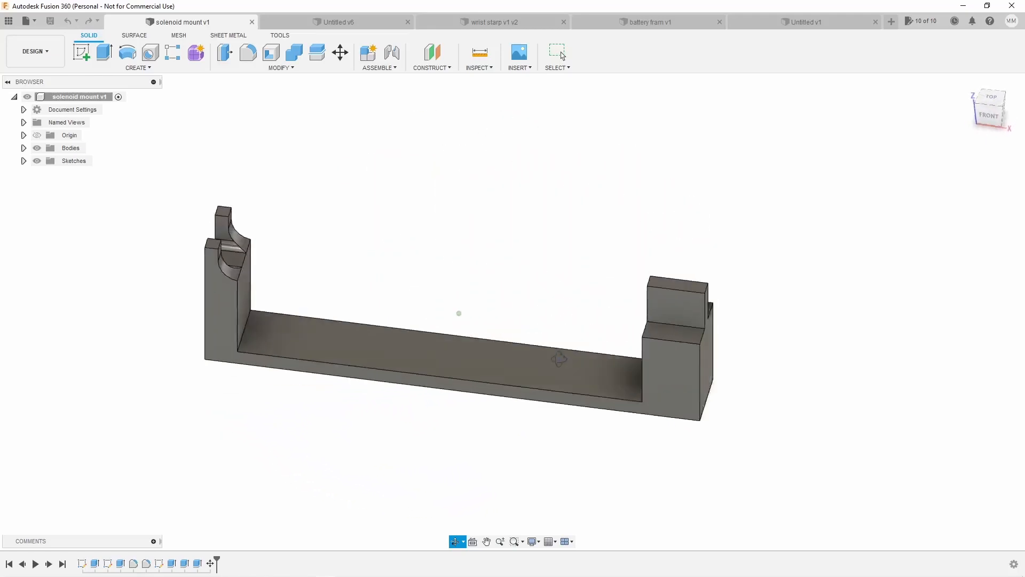
View the Untitled v6, wrist starp v1 v2, battery fram v1 and Untitled v1 designs, then the 45kg servo listing.
click(335, 22)
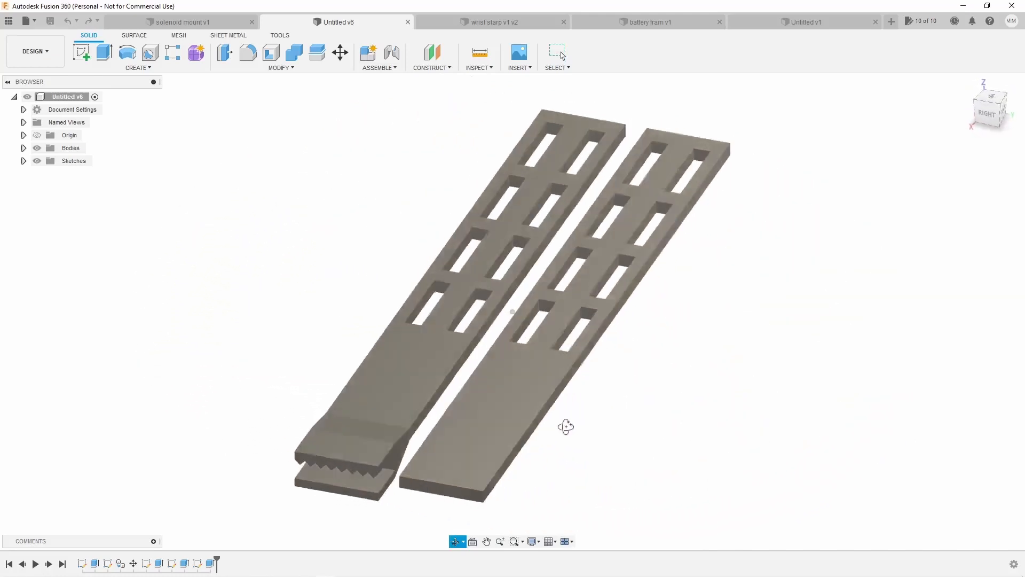
click(493, 22)
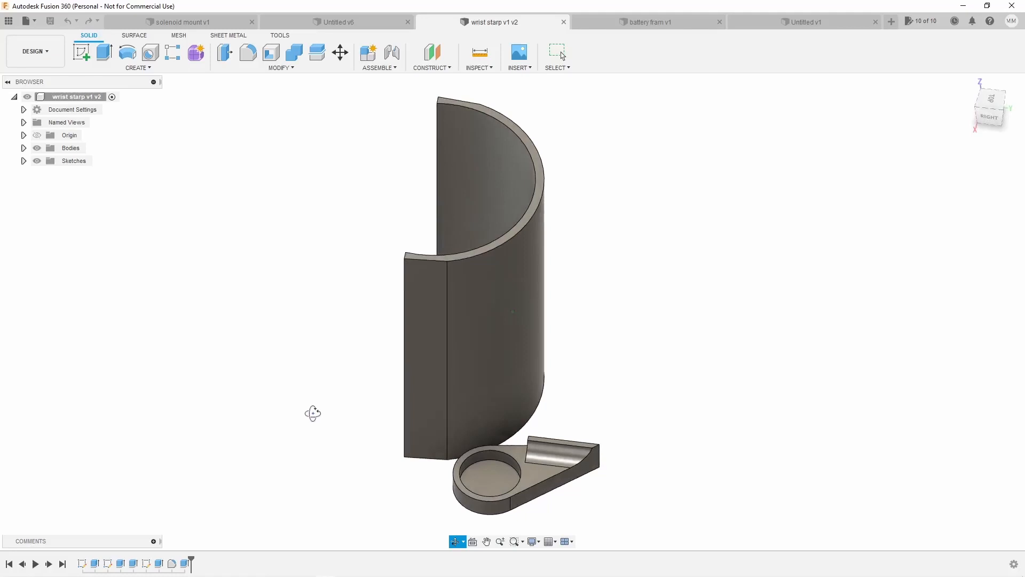
click(647, 22)
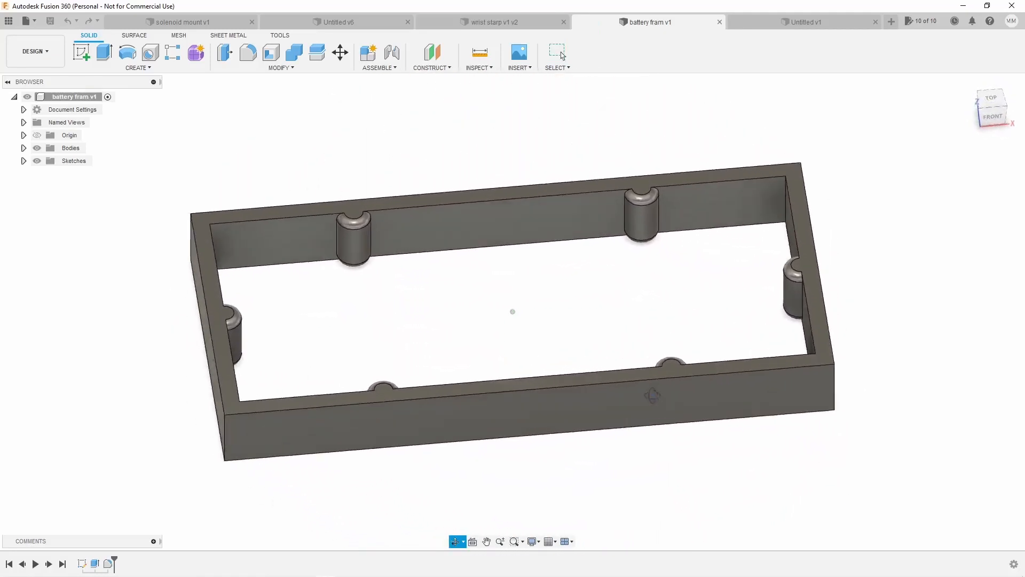
click(807, 21)
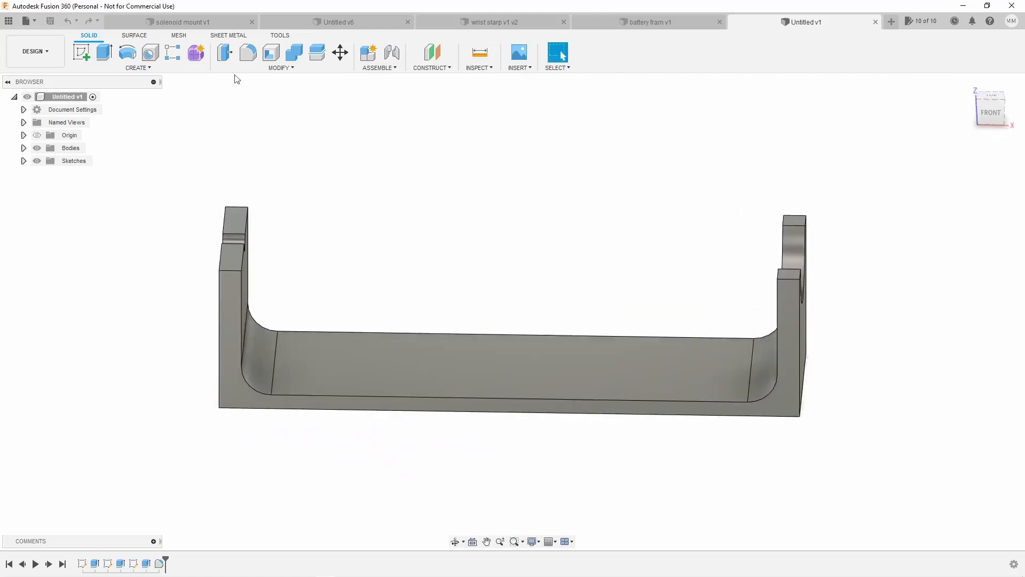
click(251, 21)
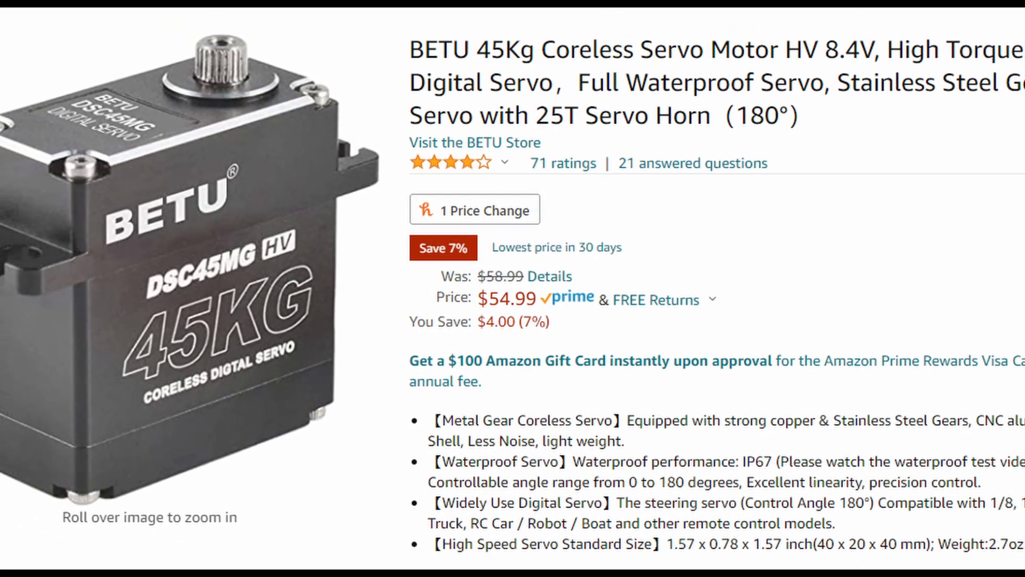
Scroll down through the BETU 45Kg servo and uxcell 12V solenoid product pages.
scroll(down, 3)
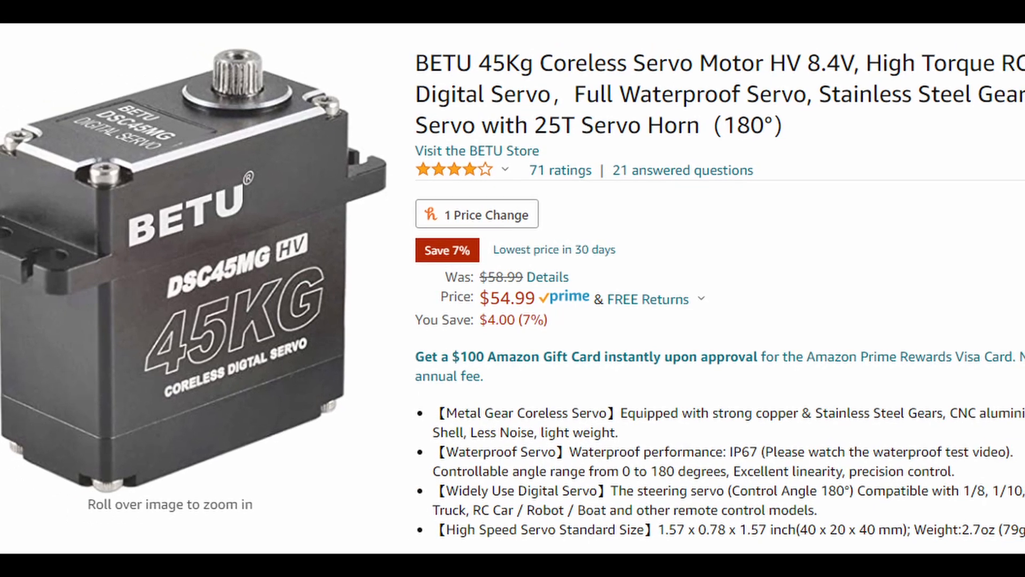
scroll(down, 3)
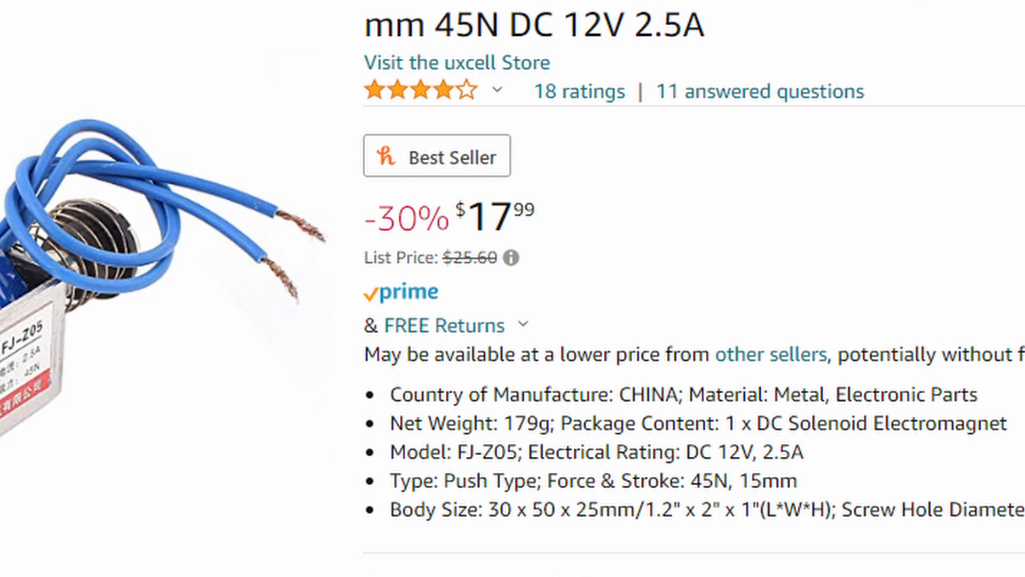
scroll(down, 3)
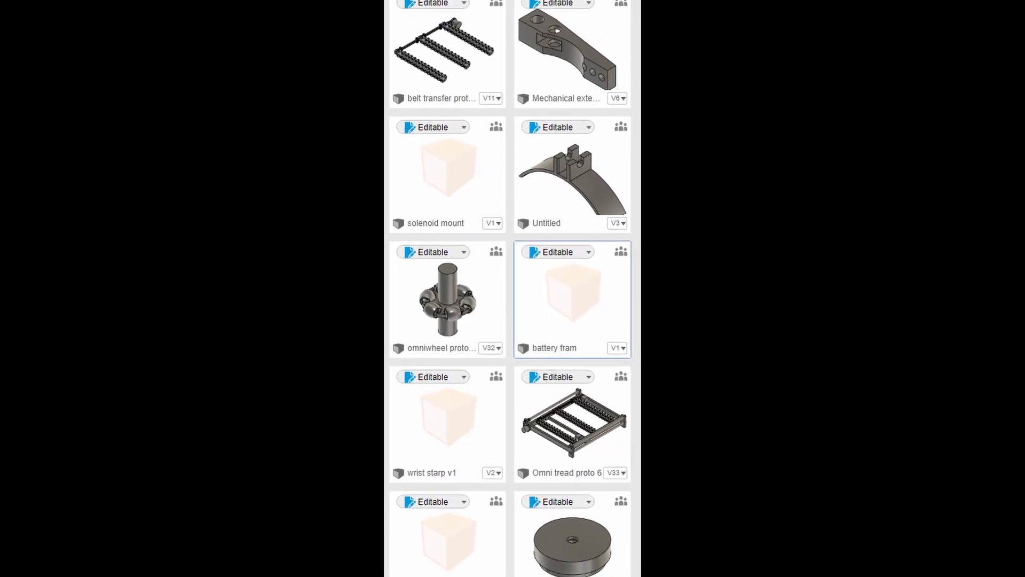
Scroll the My Editable Documents thumbnails to show more designs, including V coil Proto 3.
scroll(up, 3)
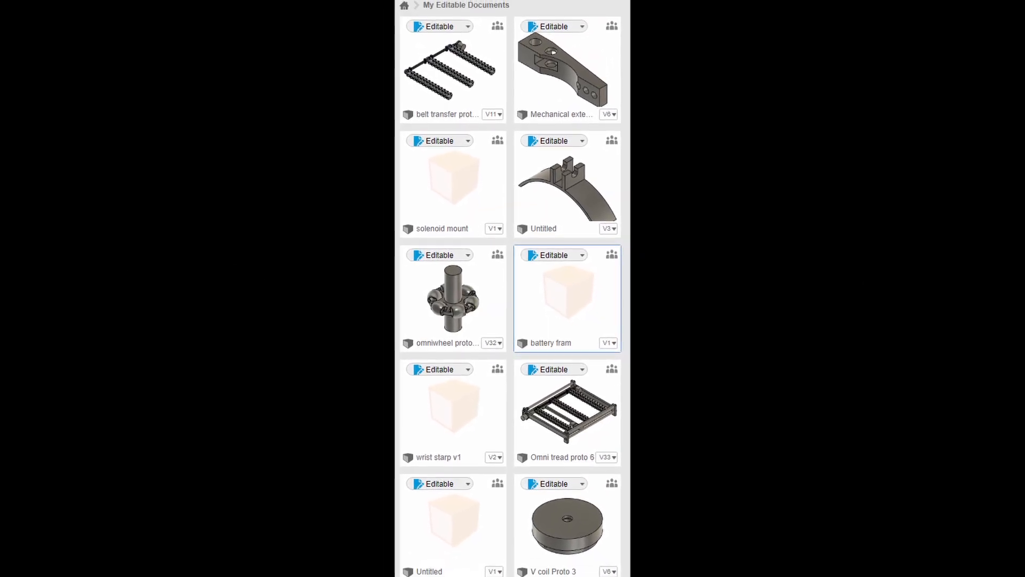